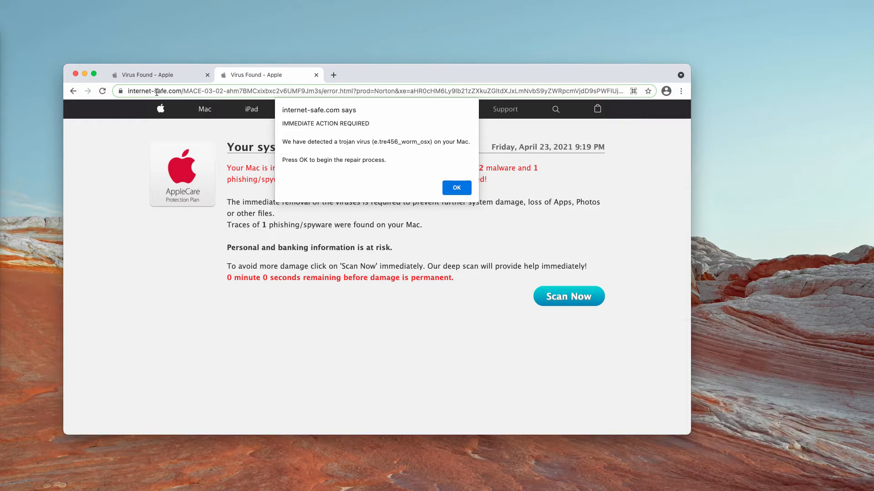
Dismiss the fake trojan alert and reveal the other open 'Virus Found' scam page
click(378, 91)
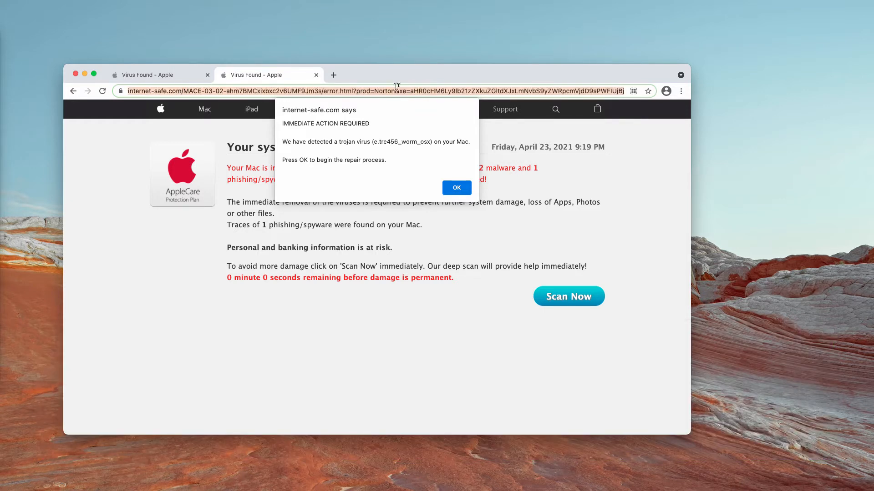
mouse_move(341, 77)
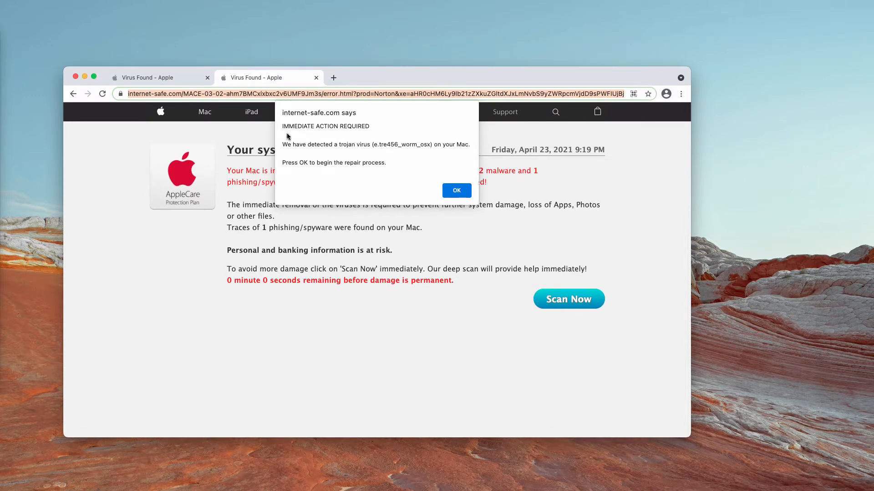
mouse_move(394, 94)
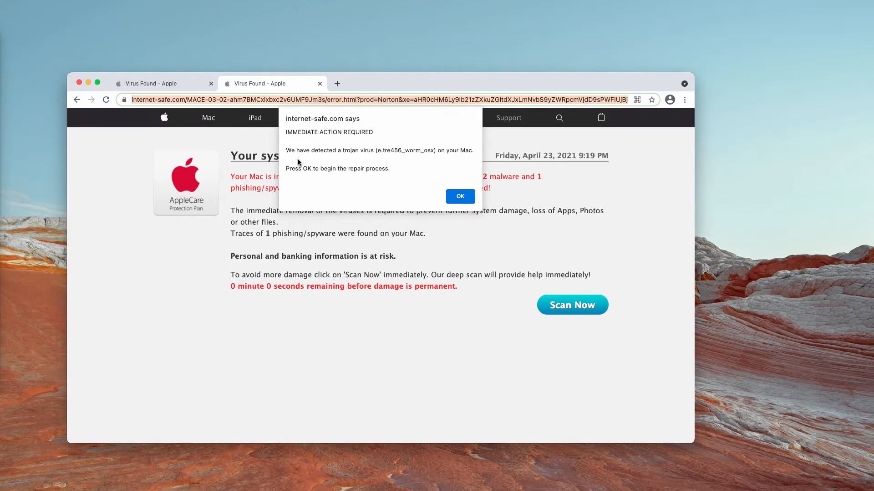
mouse_move(295, 156)
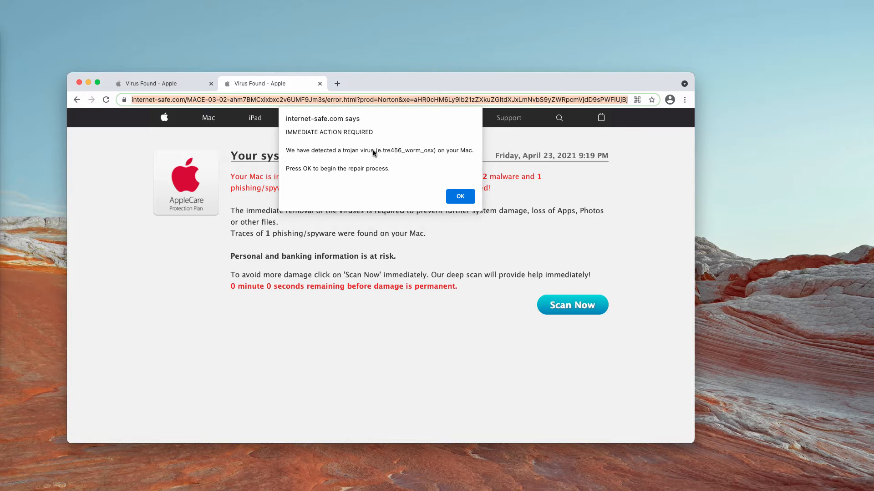
mouse_move(344, 154)
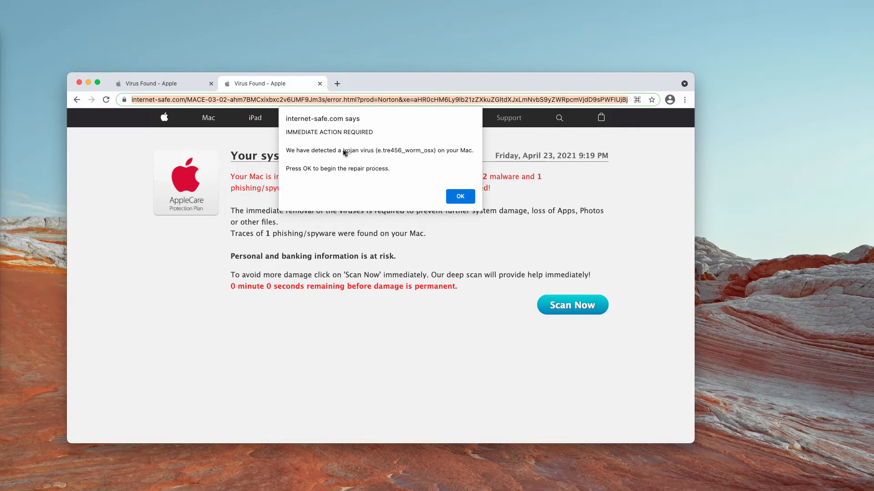
mouse_move(420, 176)
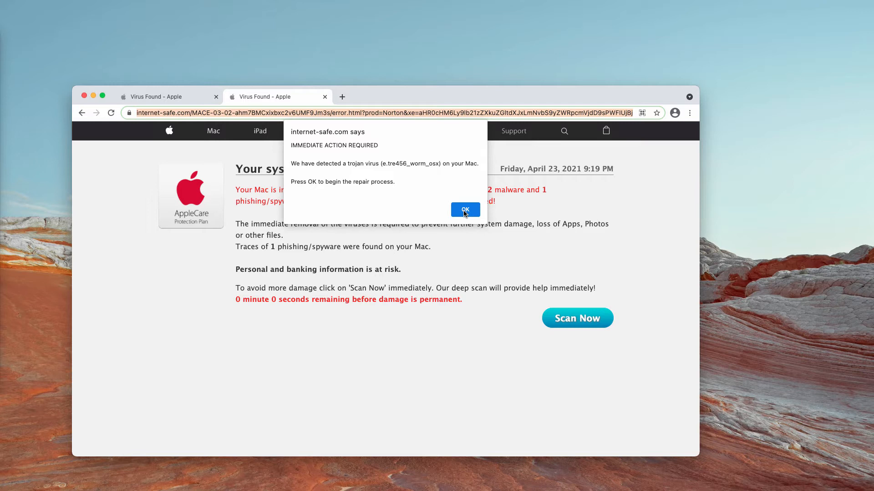
click(465, 210)
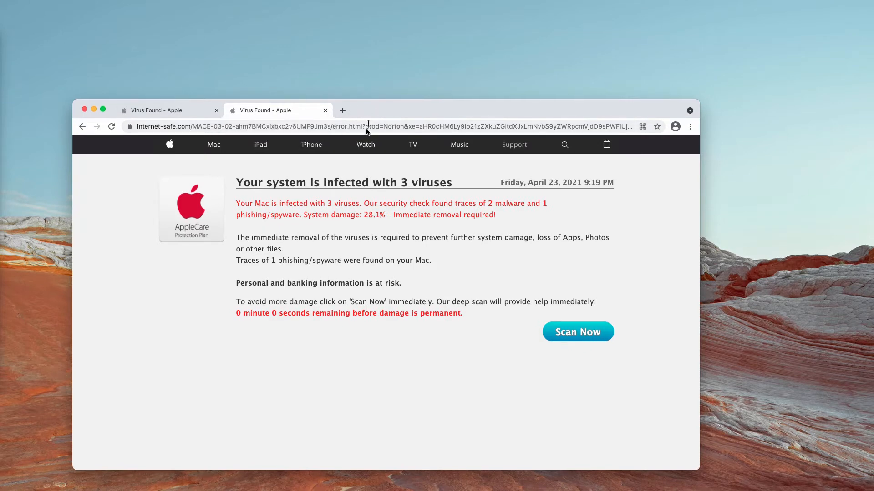
click(577, 331)
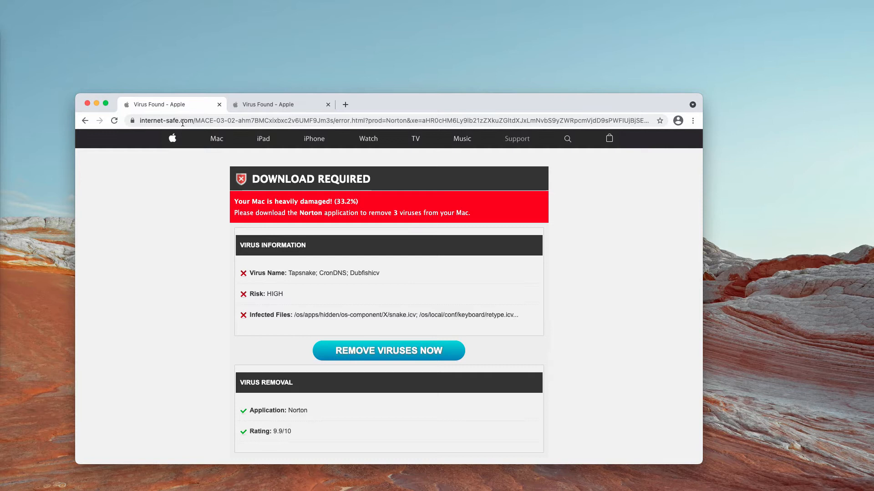
mouse_move(322, 413)
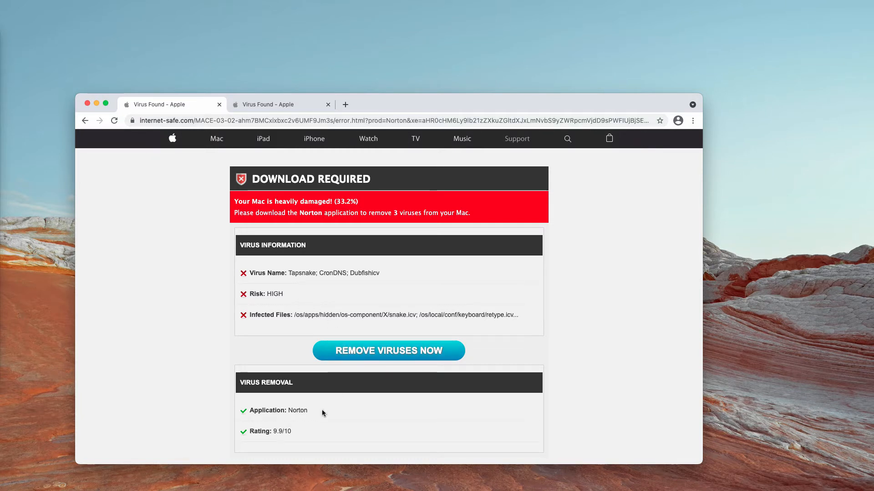
double_click(297, 410)
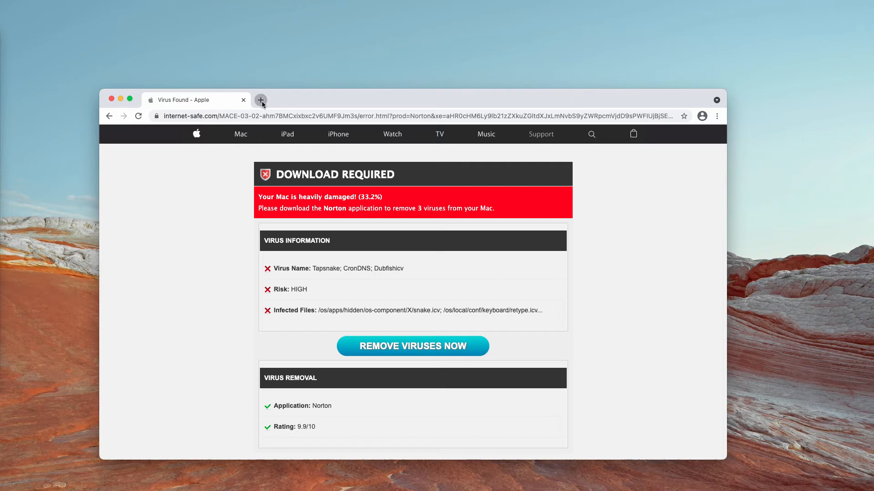
Start a fresh empty tab and close the scam 'Virus Found' page
click(260, 100)
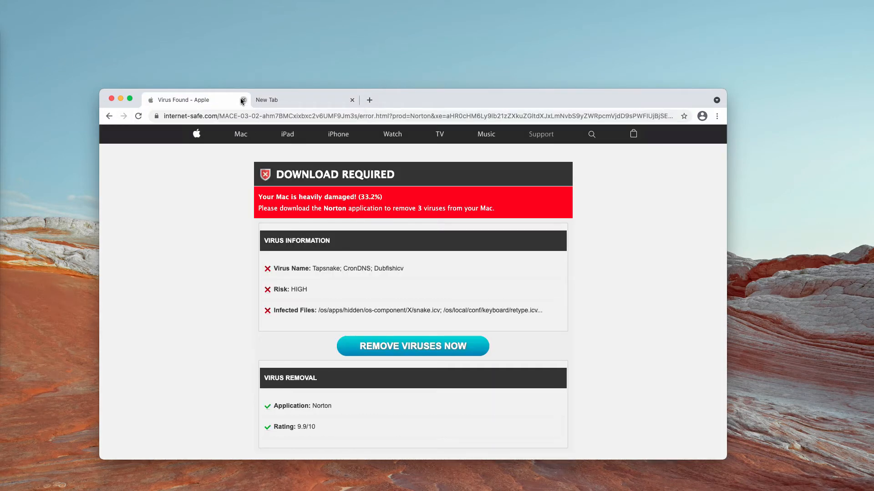
click(242, 100)
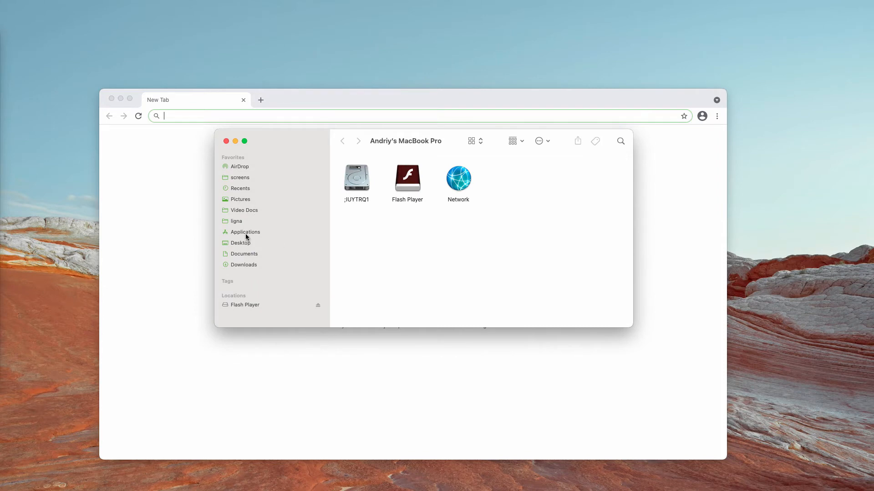
Browse the Applications folder and launch Combo Cleaner to its dashboard reporting 7 threats
click(244, 232)
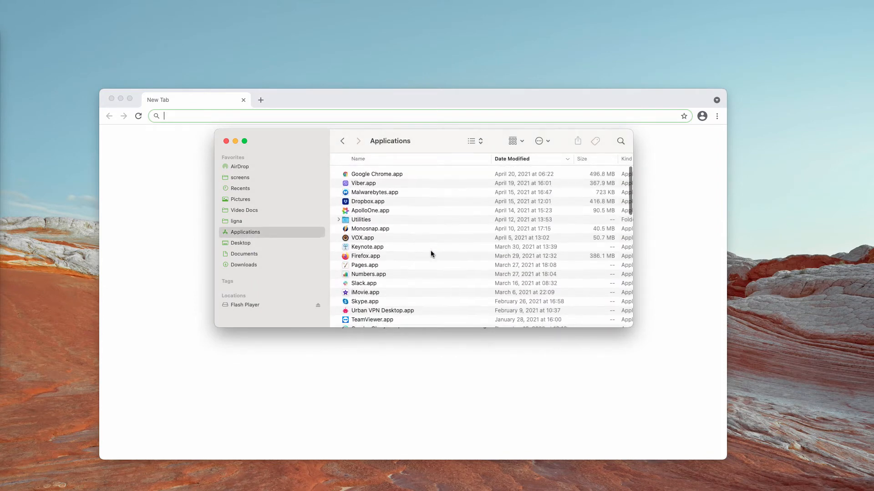
scroll(down, 3)
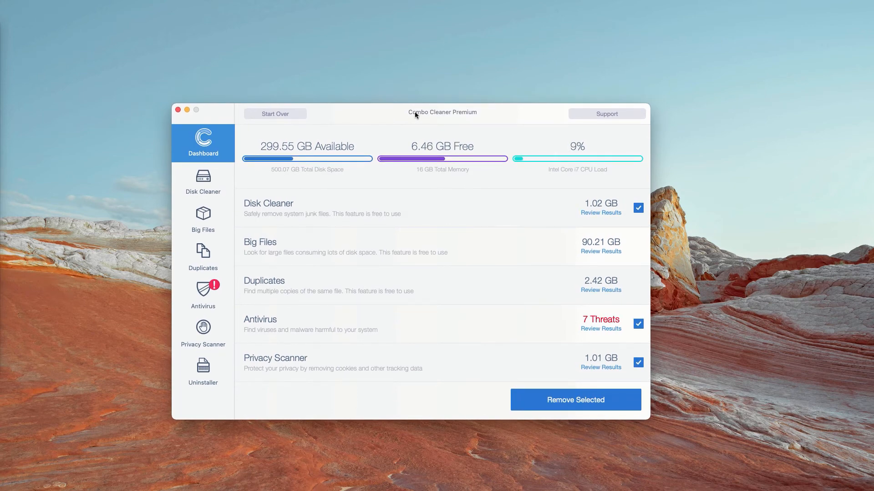
mouse_move(367, 338)
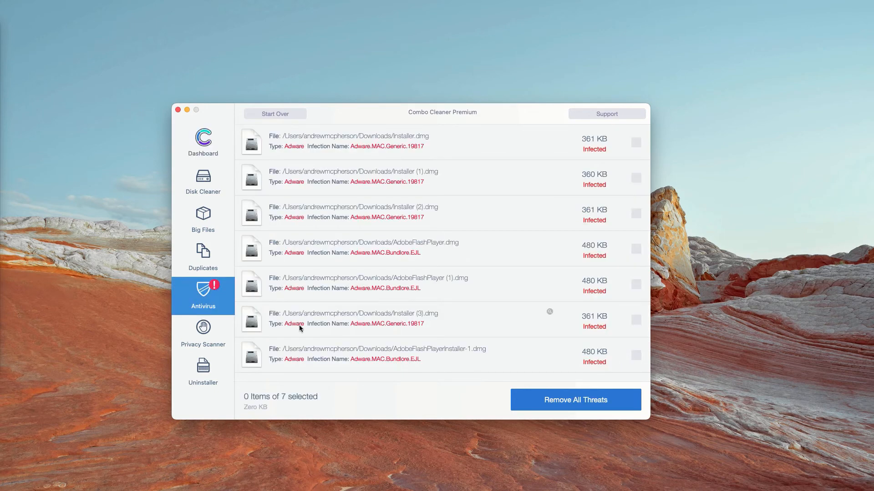
Show the Antivirus results listing seven infected adware disk images in Downloads
click(202, 142)
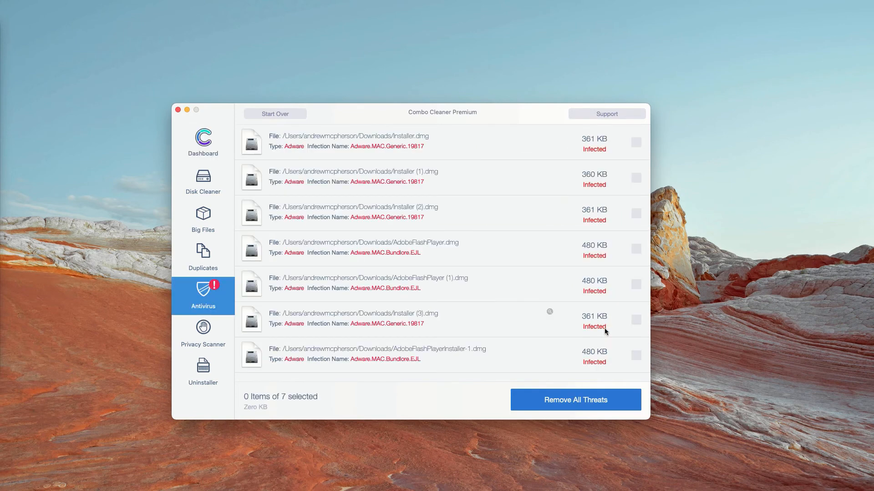
mouse_move(403, 122)
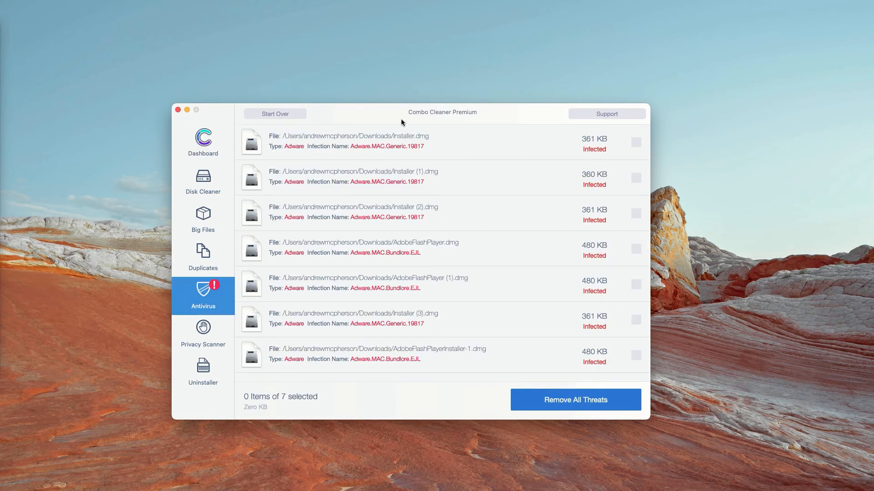
mouse_move(428, 322)
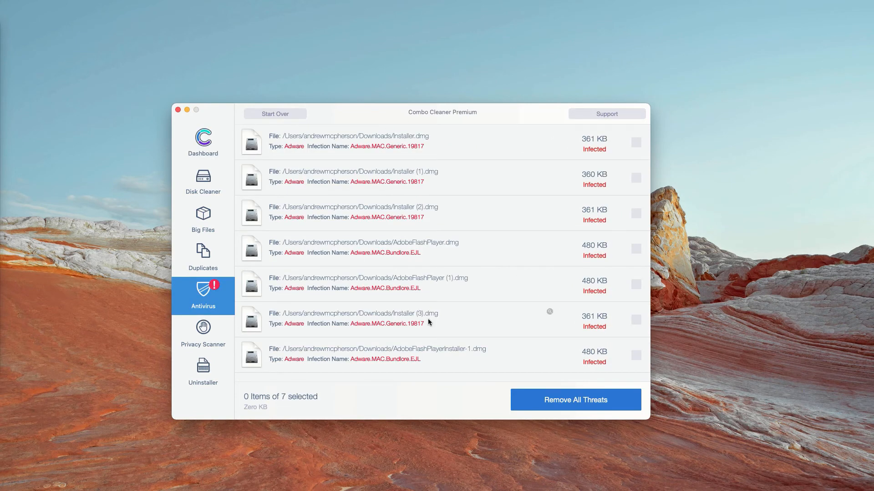
mouse_move(413, 276)
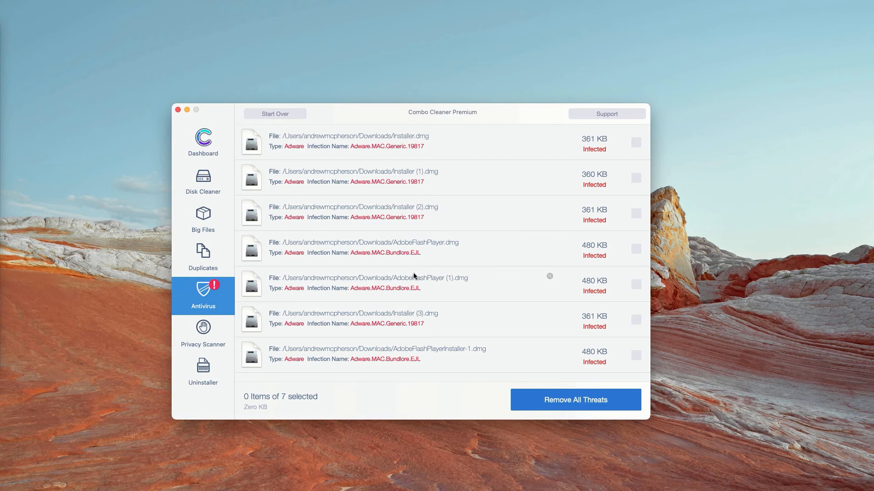
mouse_move(460, 149)
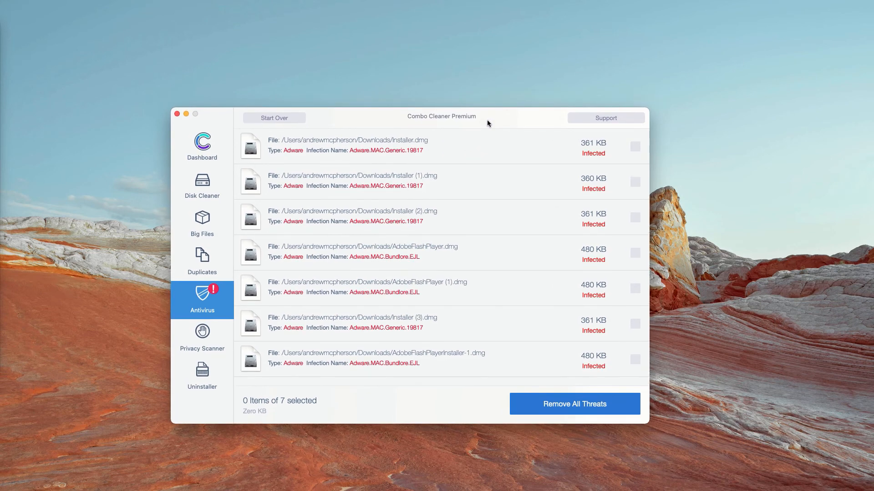
mouse_move(419, 125)
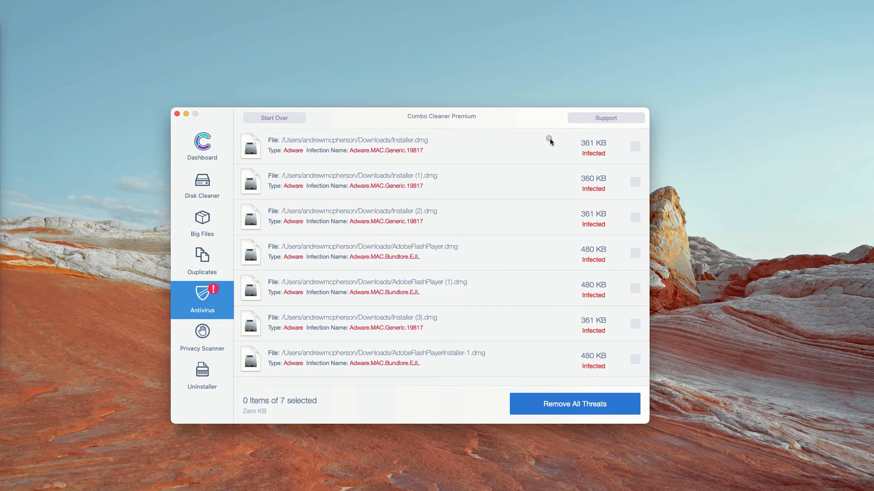
mouse_move(549, 139)
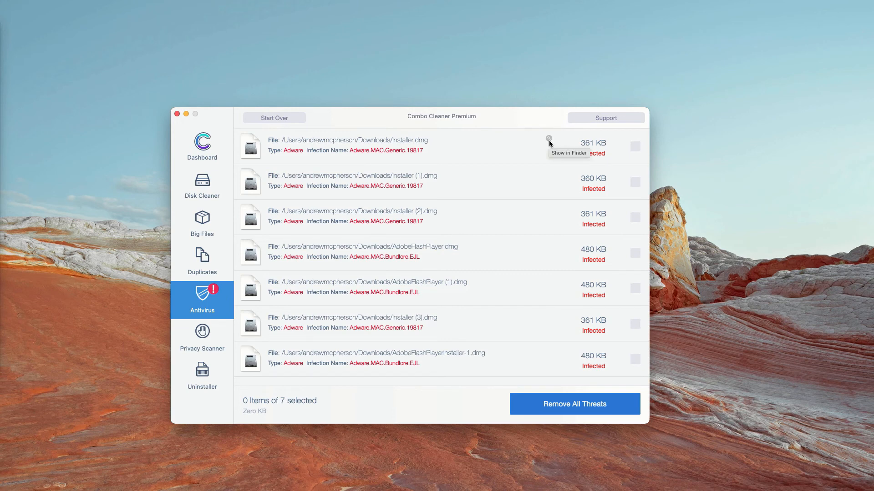
mouse_move(548, 140)
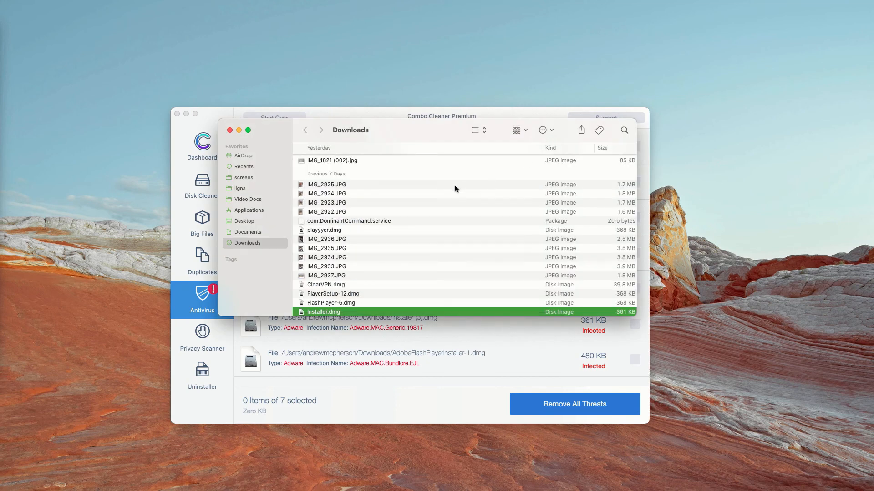
Move the flagged Installer.dmg in Downloads to the Trash and return to the threat list
scroll(down, 3)
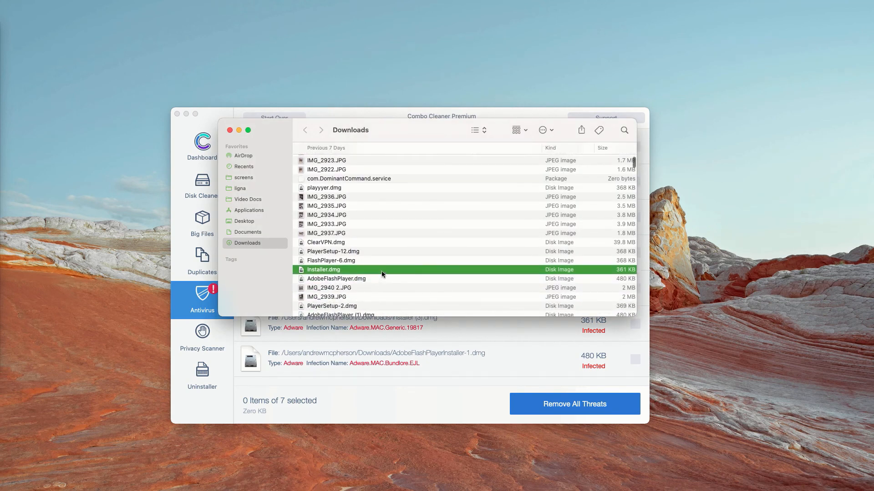
right_click(323, 269)
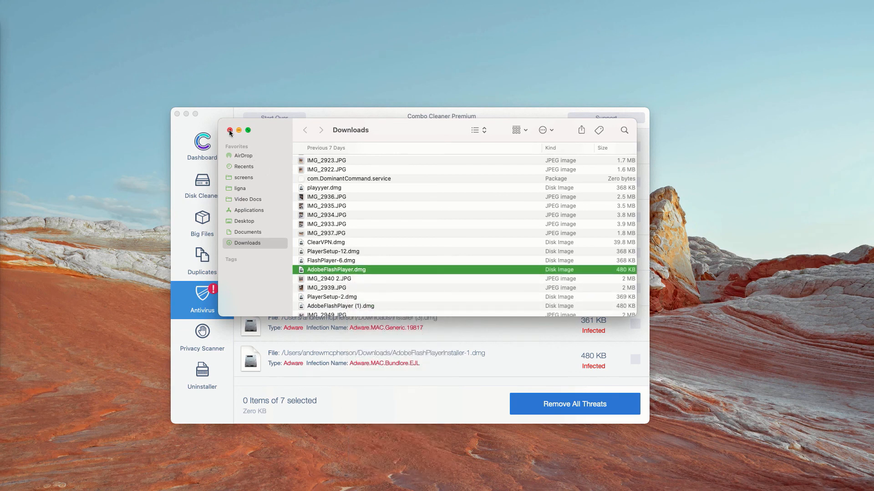
click(229, 130)
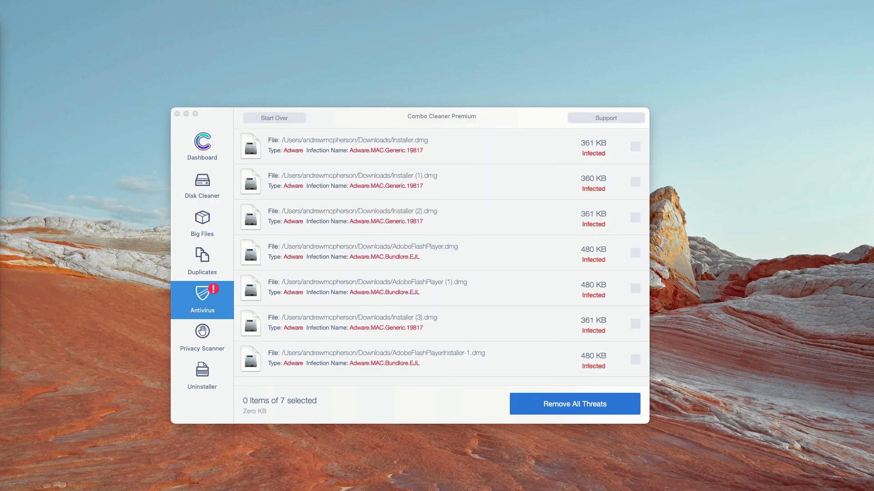
mouse_move(549, 175)
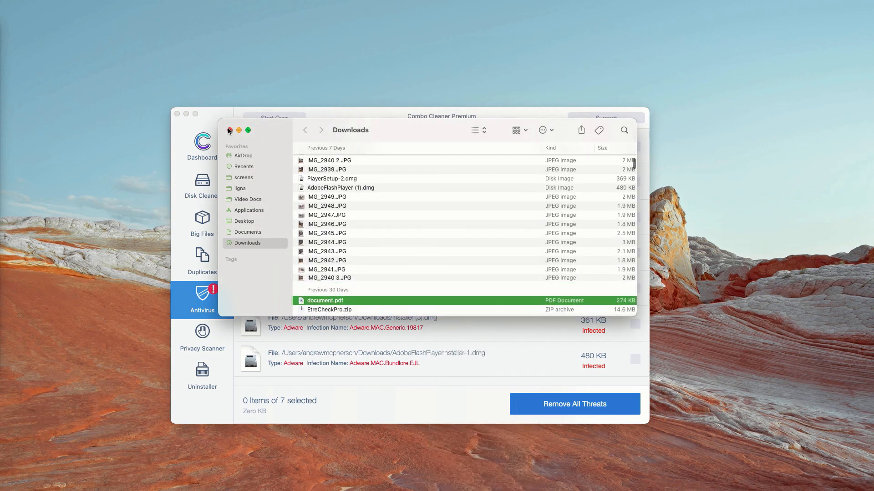
click(228, 130)
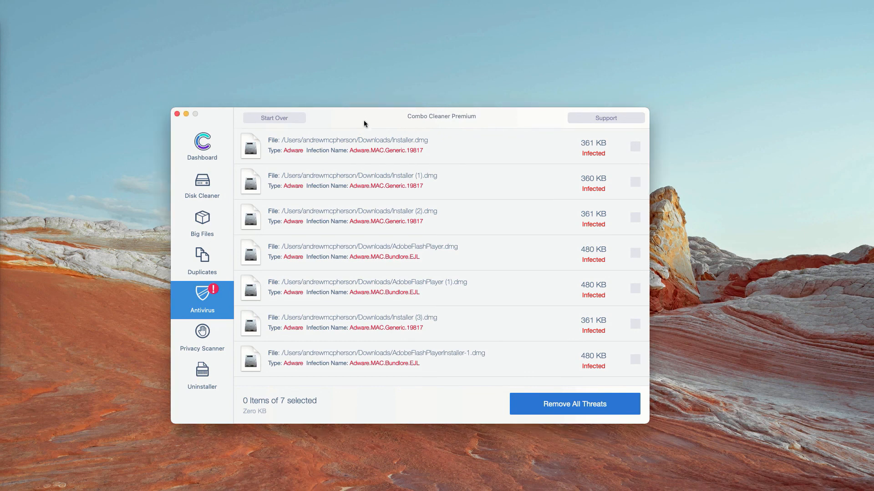